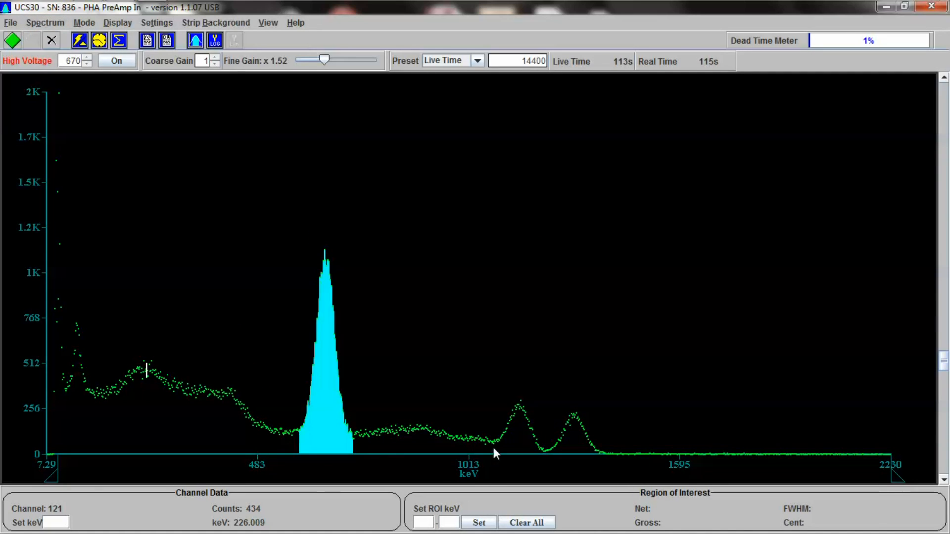
# - Confirm the energy units and clear the spectrum counts to zero
pyautogui.rightClick(576, 420)
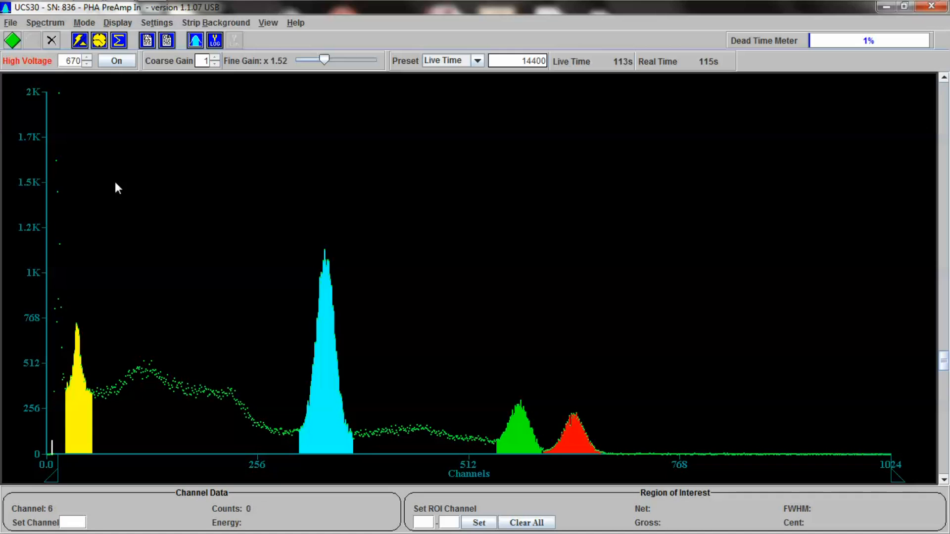
pyautogui.click(478, 522)
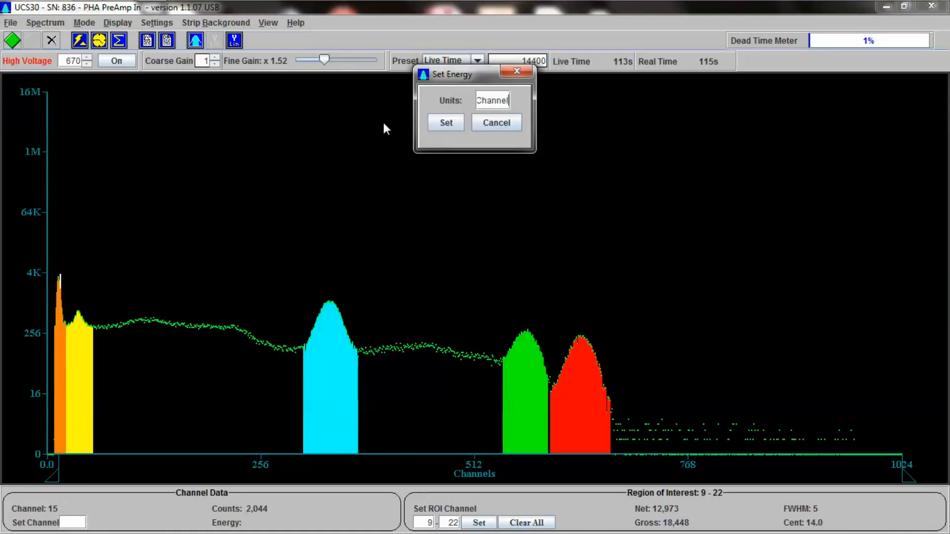
pyautogui.click(446, 122)
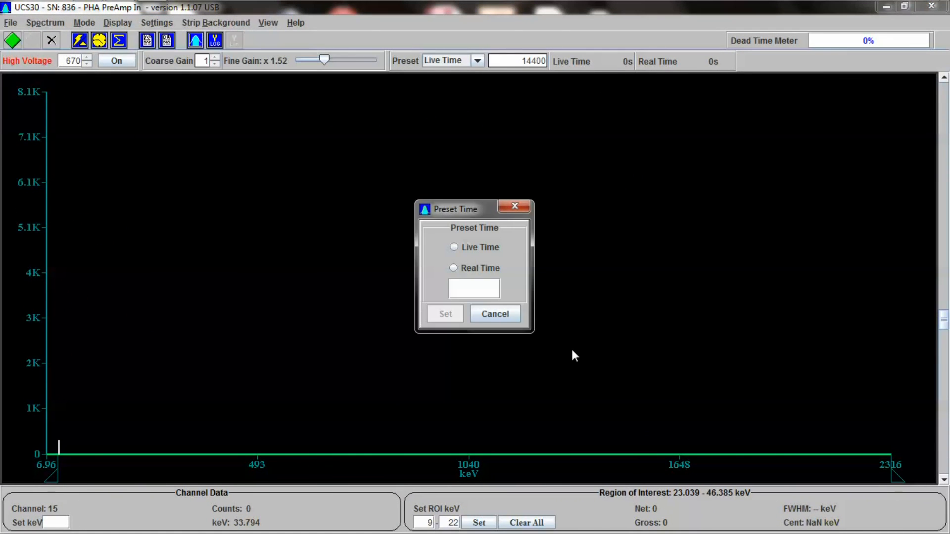
# - Set a 1200-second Live Time preset and start the new acquisition
pyautogui.click(453, 248)
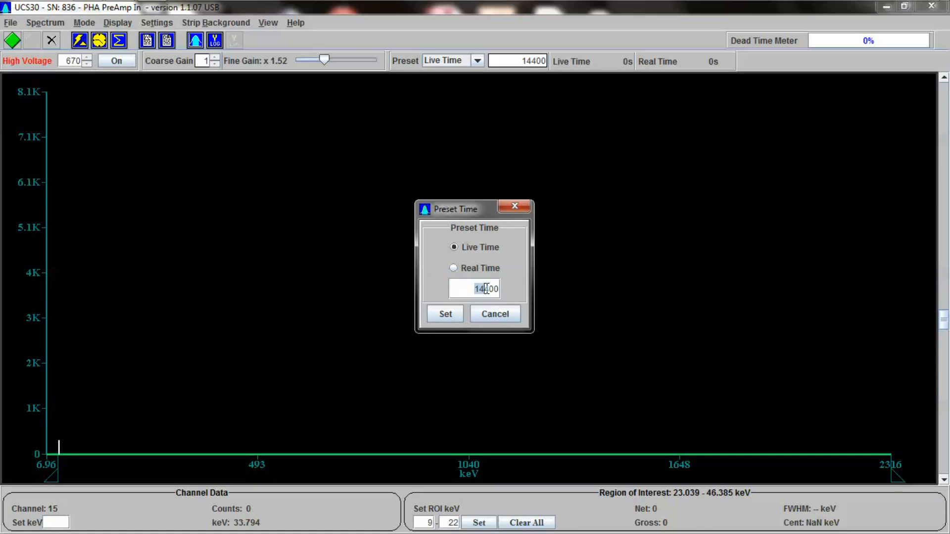
pyautogui.write('1200')
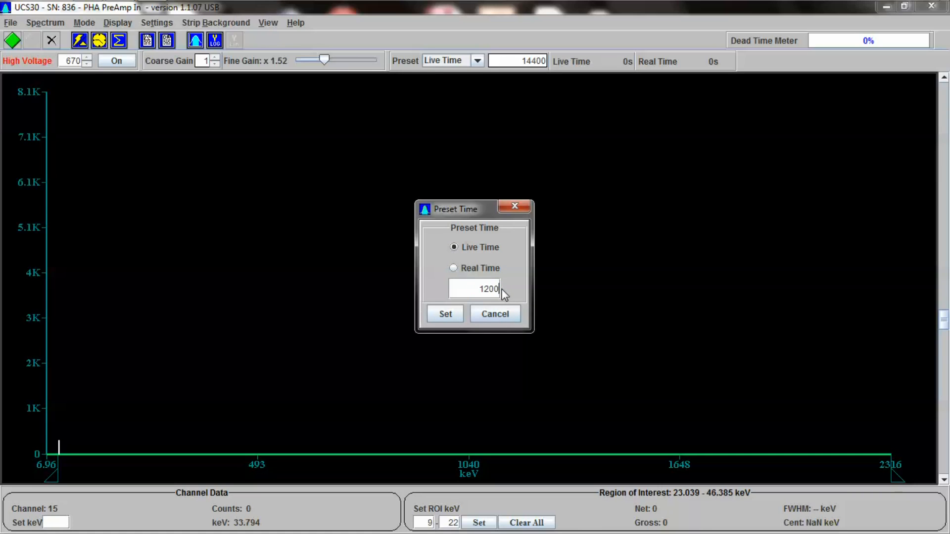
pyautogui.click(445, 314)
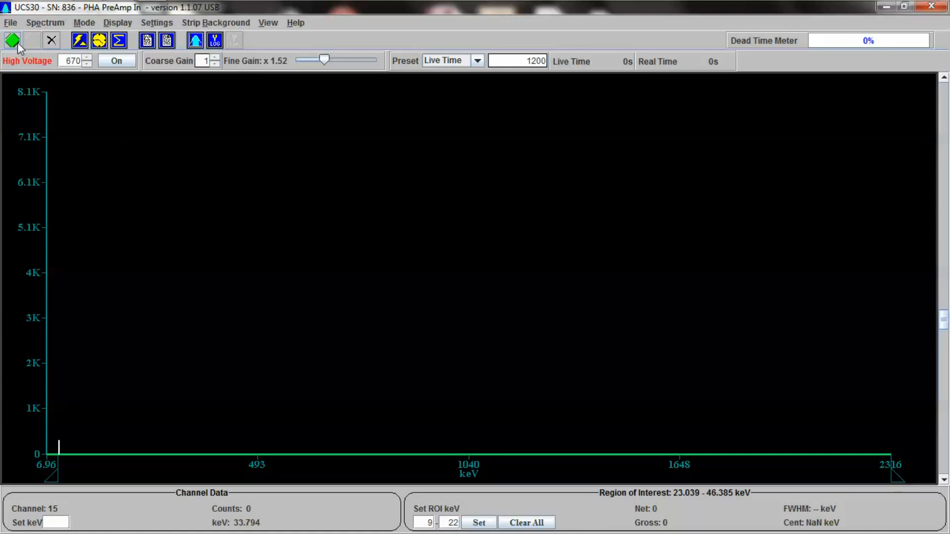
pyautogui.click(11, 39)
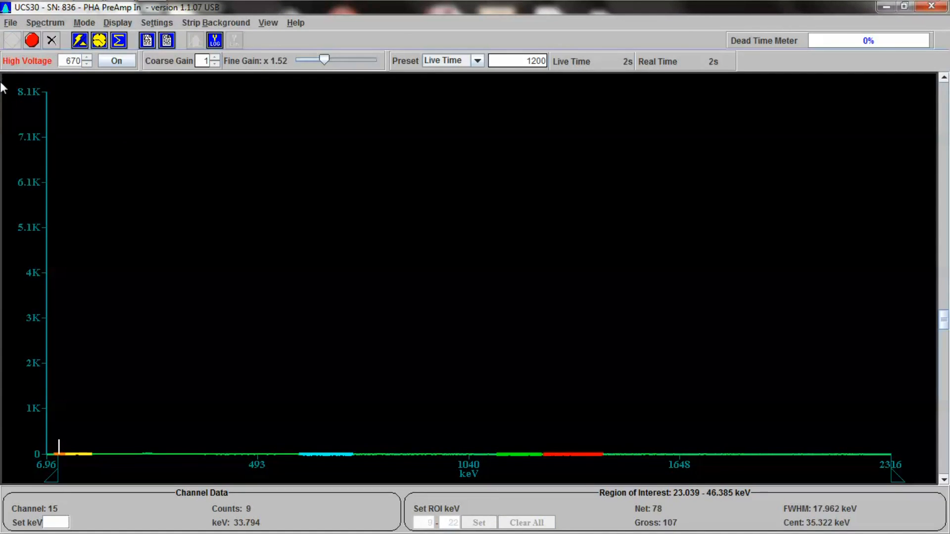